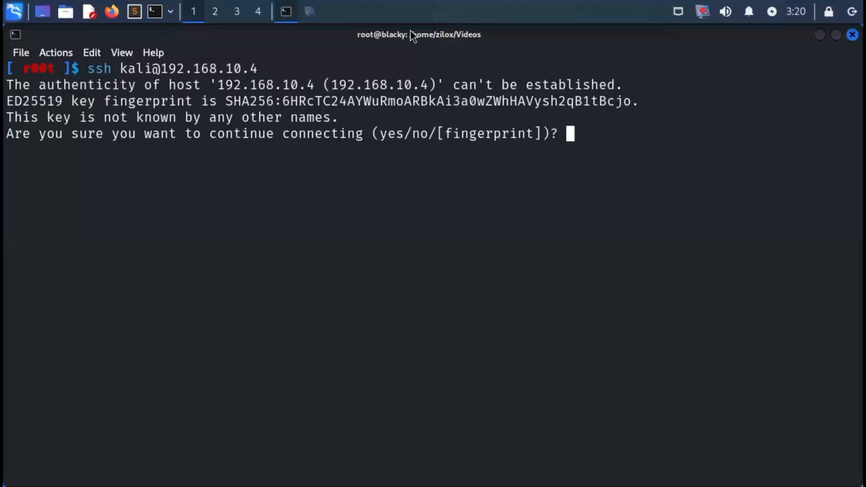
- Accept the SSH host fingerprint for 192.168.10.4 by answering yes
type("yes")
type("sudo su")
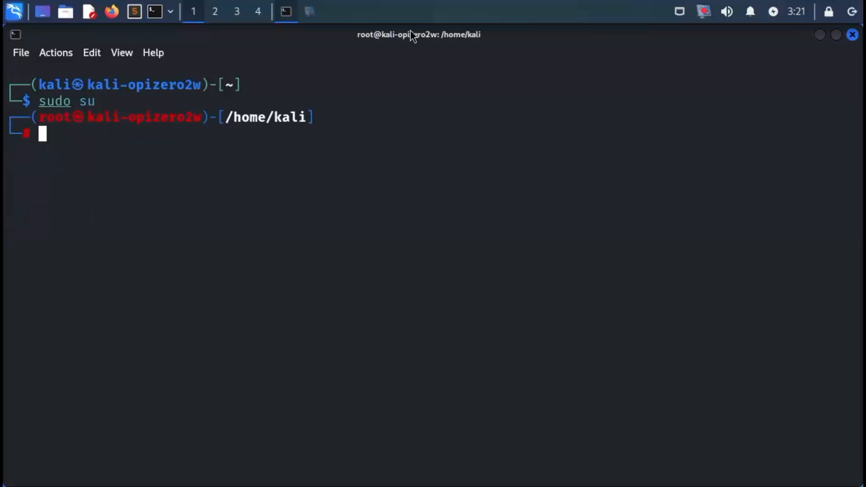
- Enable the ssh service at boot with systemctl enable ssh
type("system")
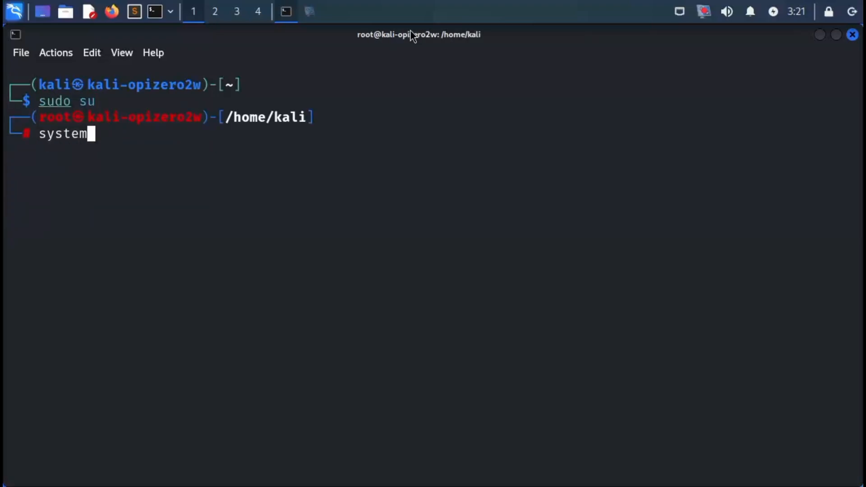
type("ctl en")
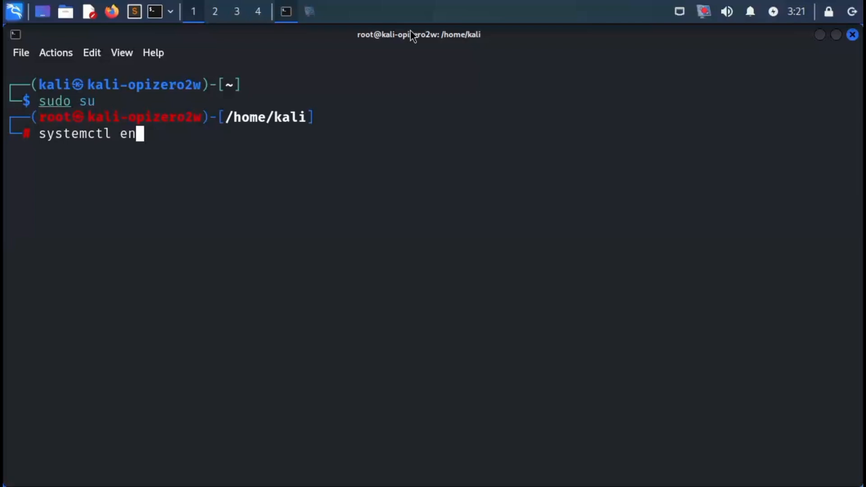
type("able ssh")
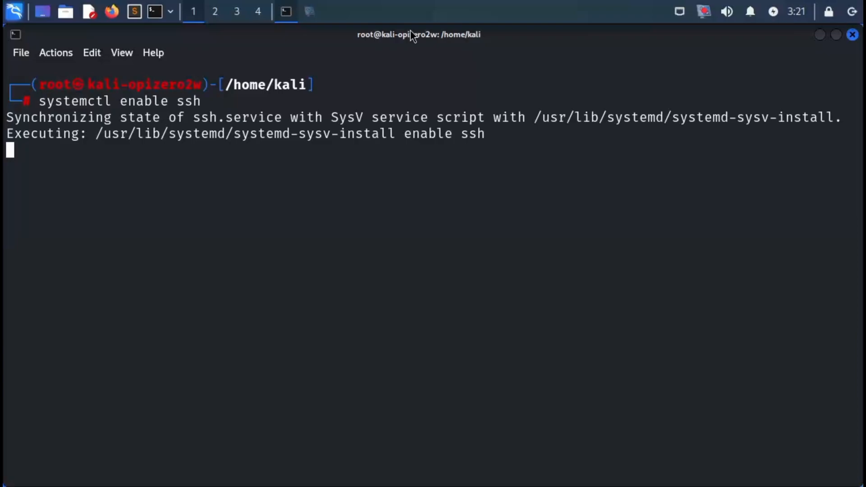
- Enable the wpa_supplicant service with systemctl, then start typing sudo apt update
type("systemctl enable wpa")
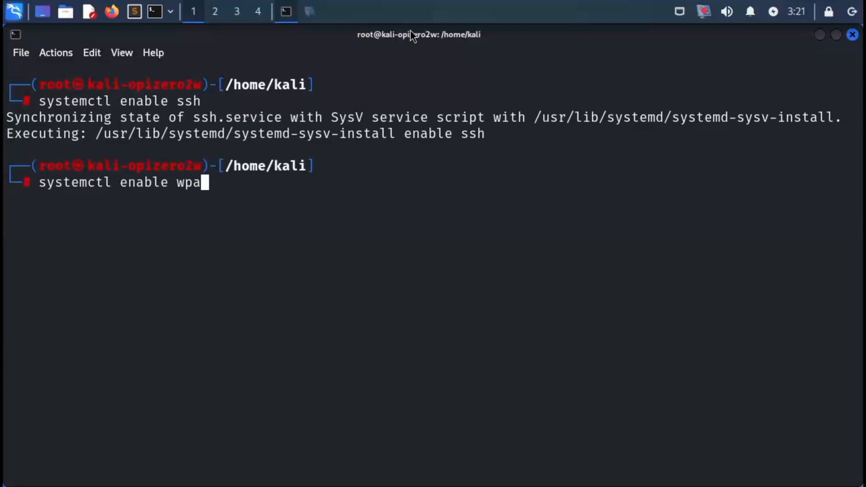
key("Return")
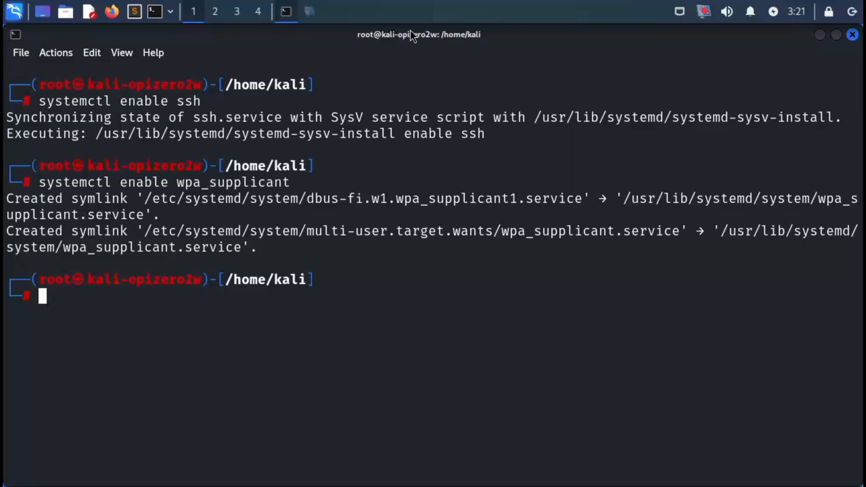
type("sudo apt udp")
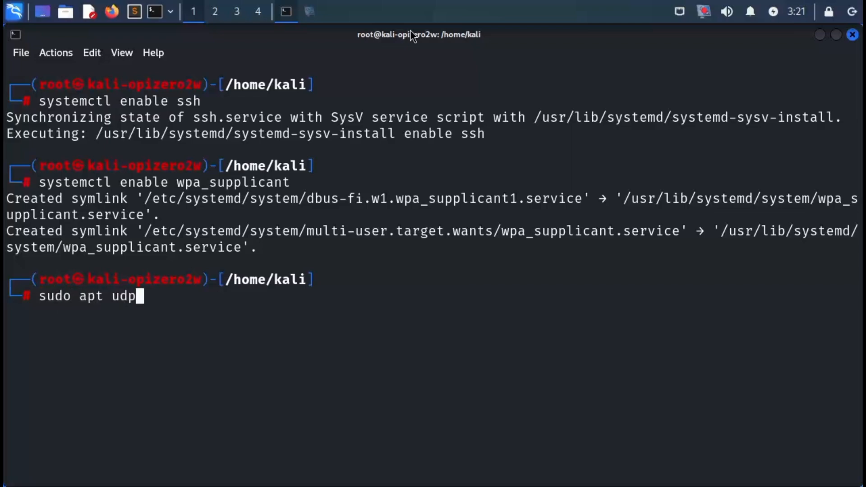
- Erase the mistyped apt command and retype it up to 'sudo apt'
key("BackSpace")
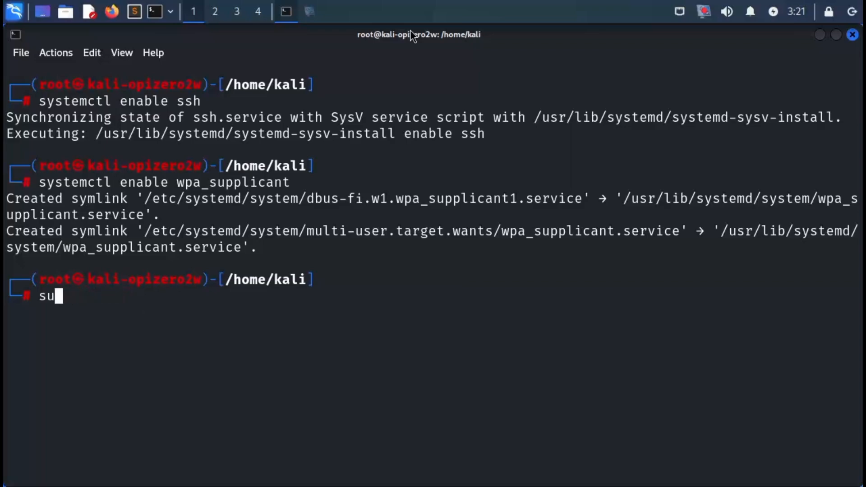
type("do apt")
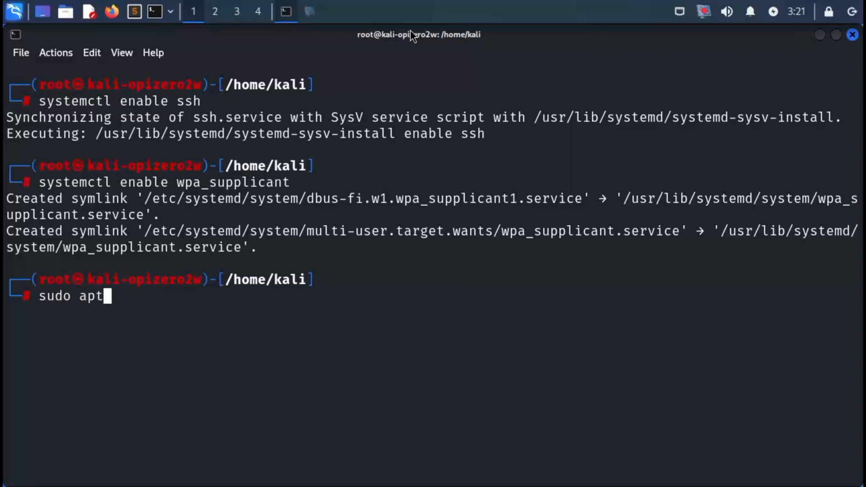